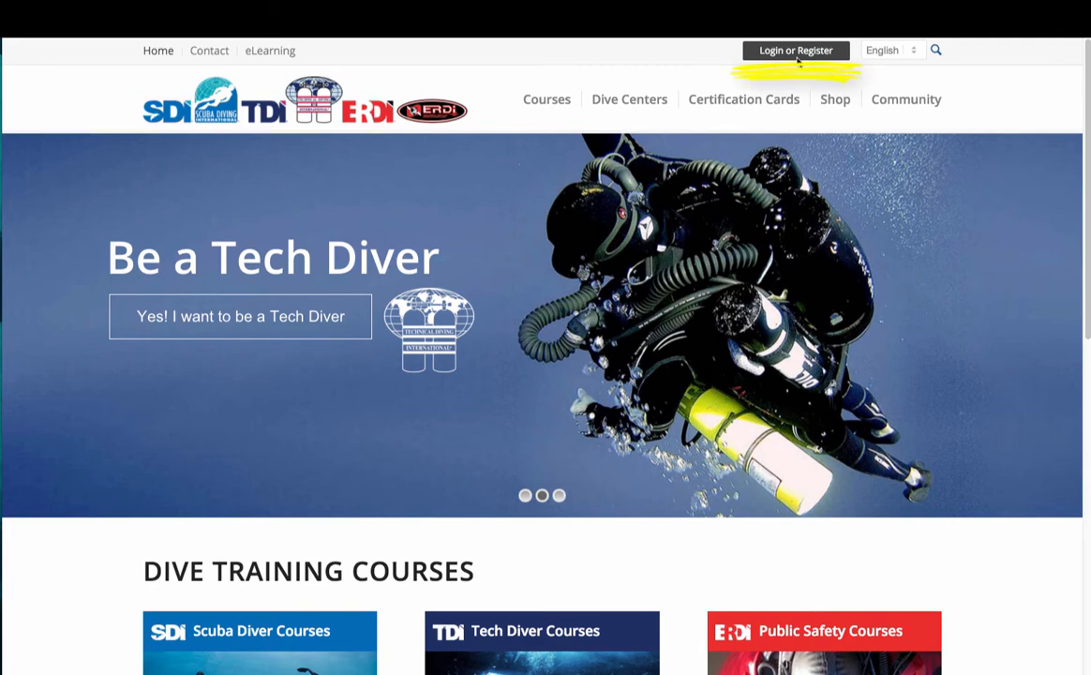
Open the 'Login or Register' page from the home page header.
left_click(795, 50)
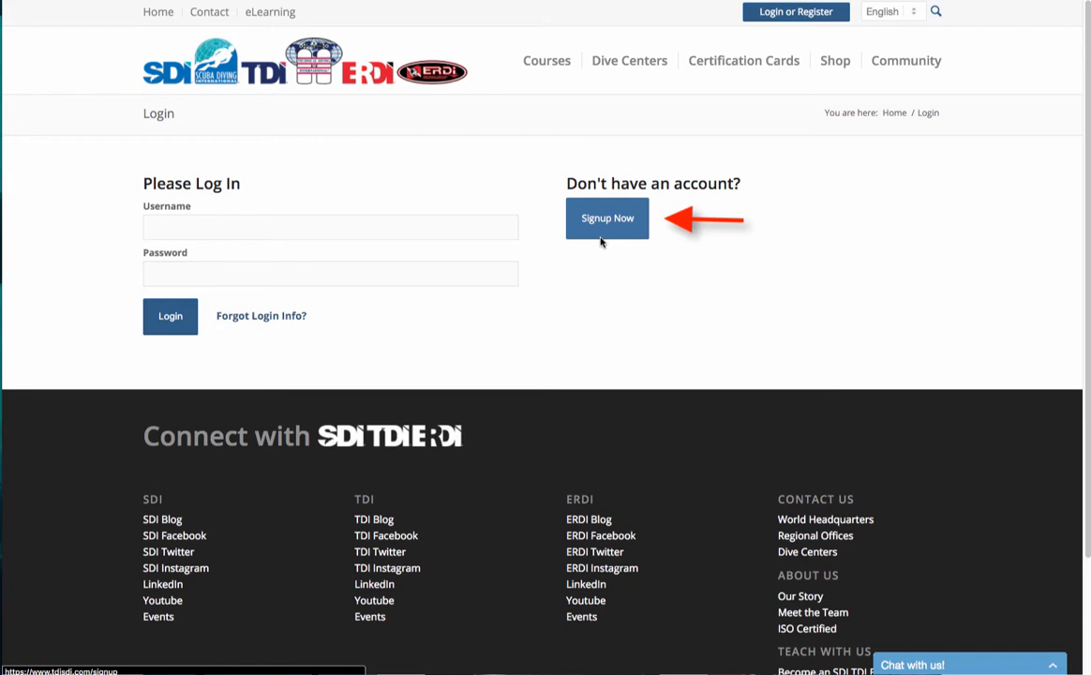
left_click(607, 217)
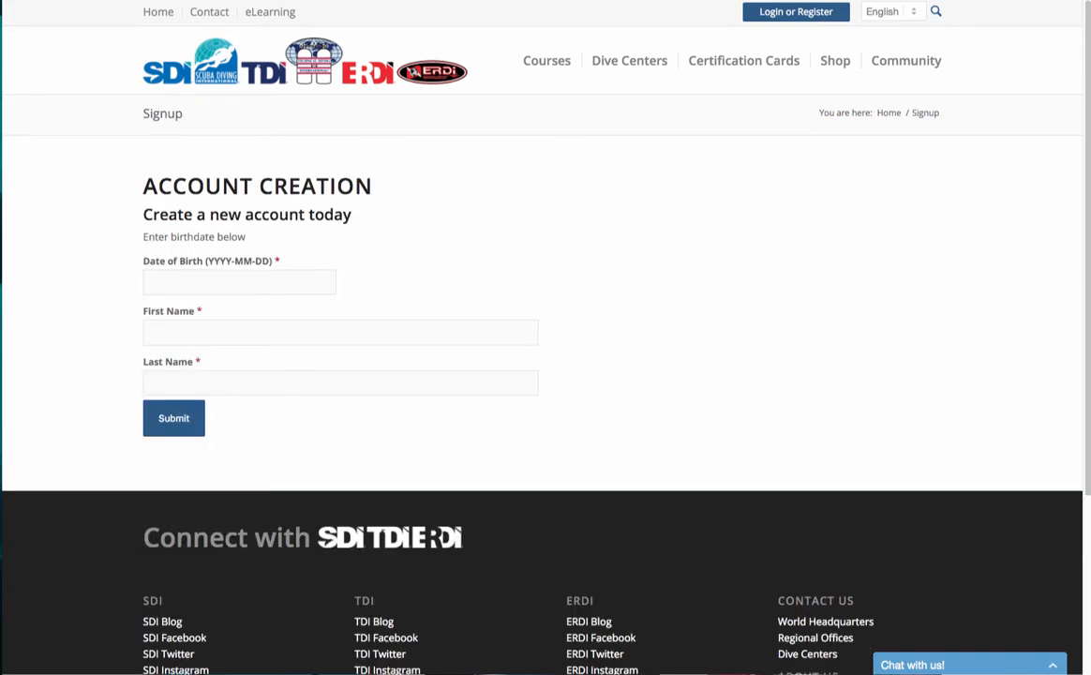
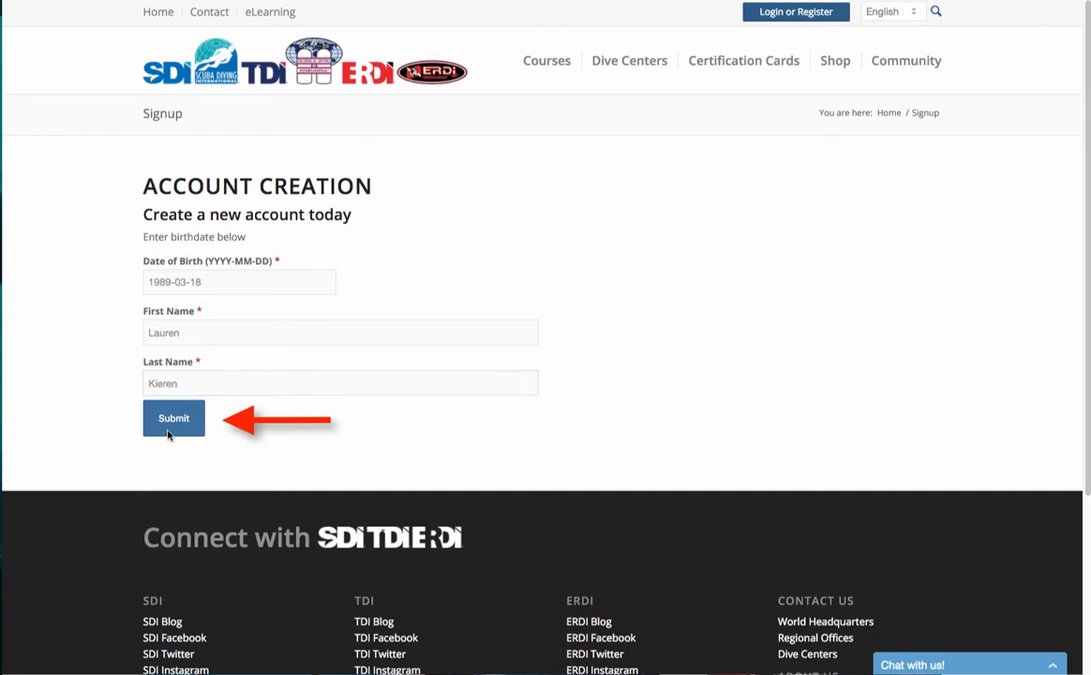
left_click(174, 418)
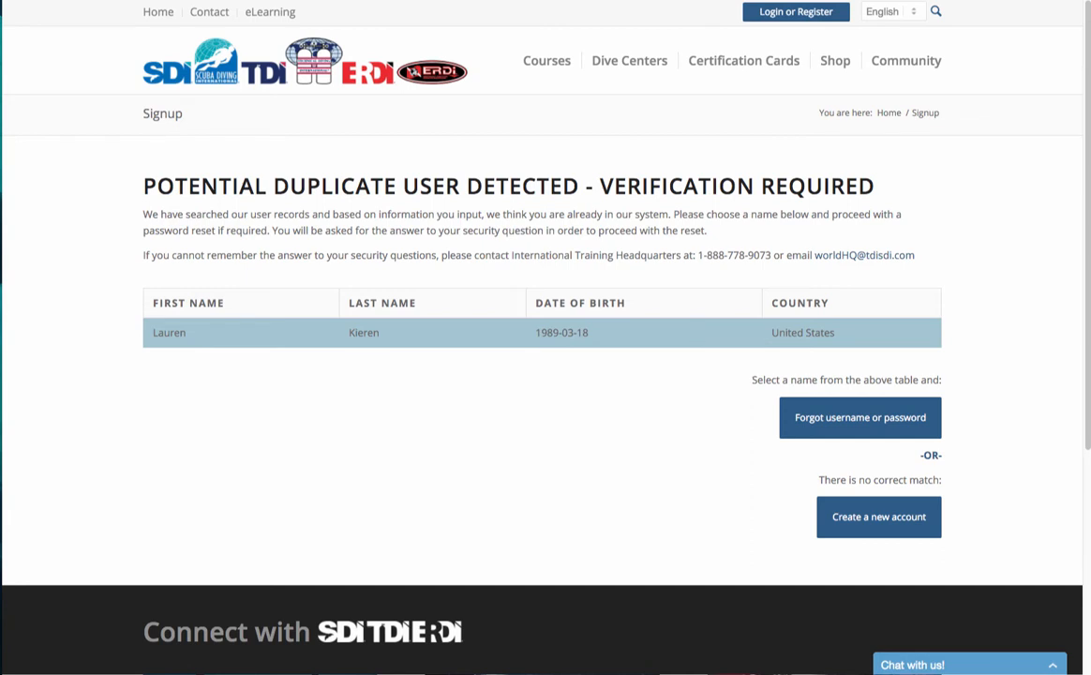
mouse_move(714, 335)
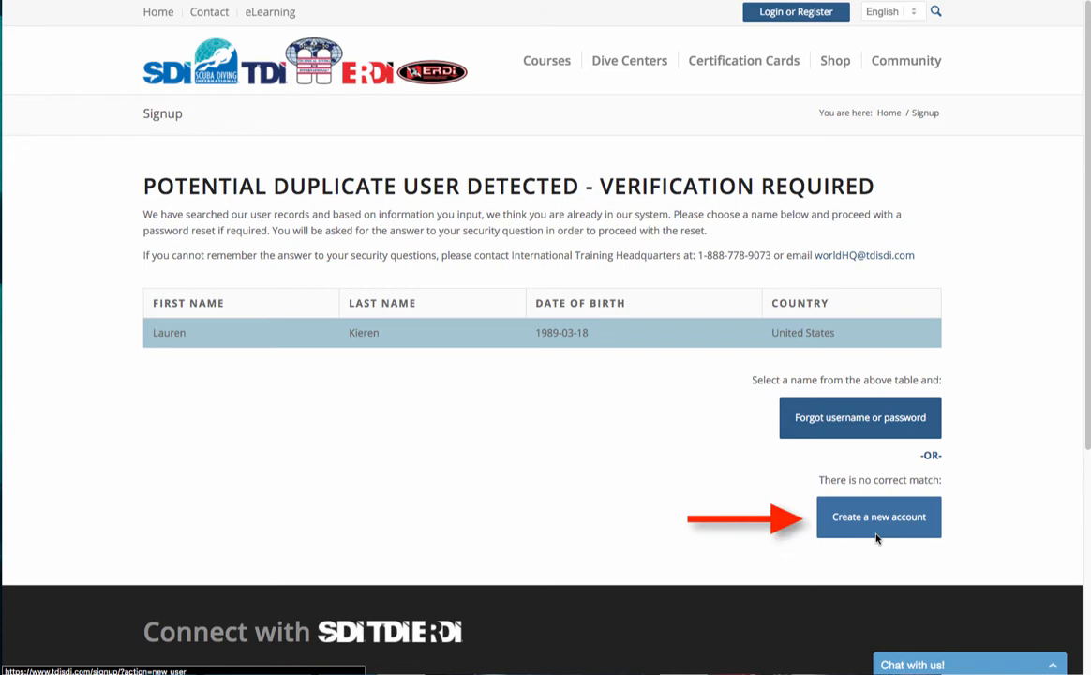
Choose 'Create a new account' instead of the suggested duplicate user.
left_click(878, 516)
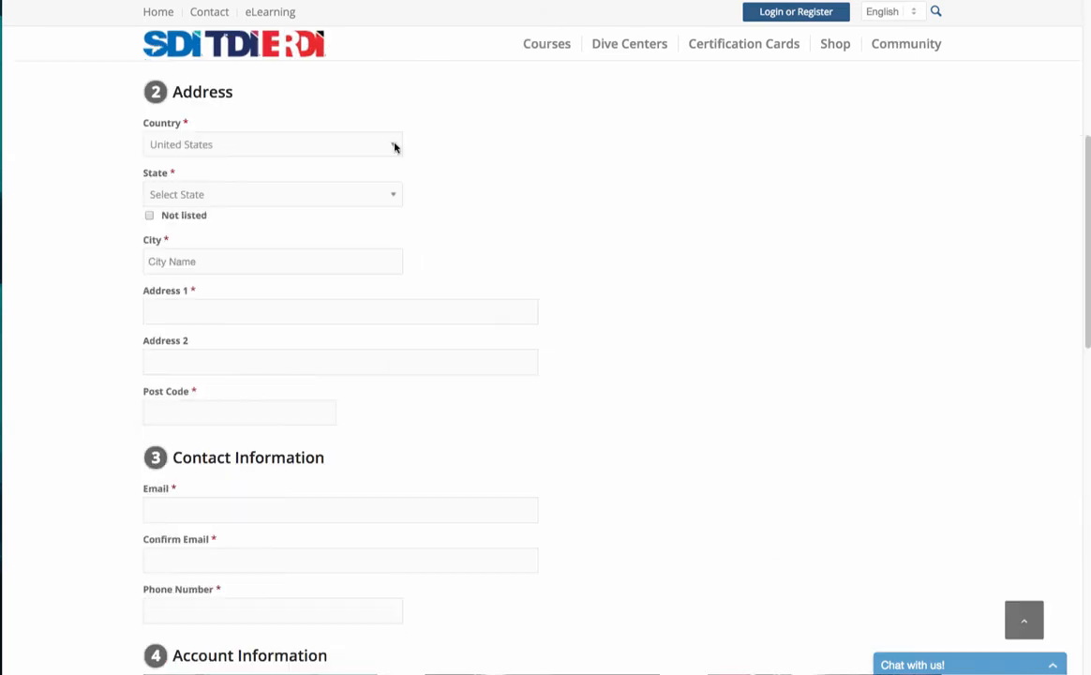
left_click(271, 144)
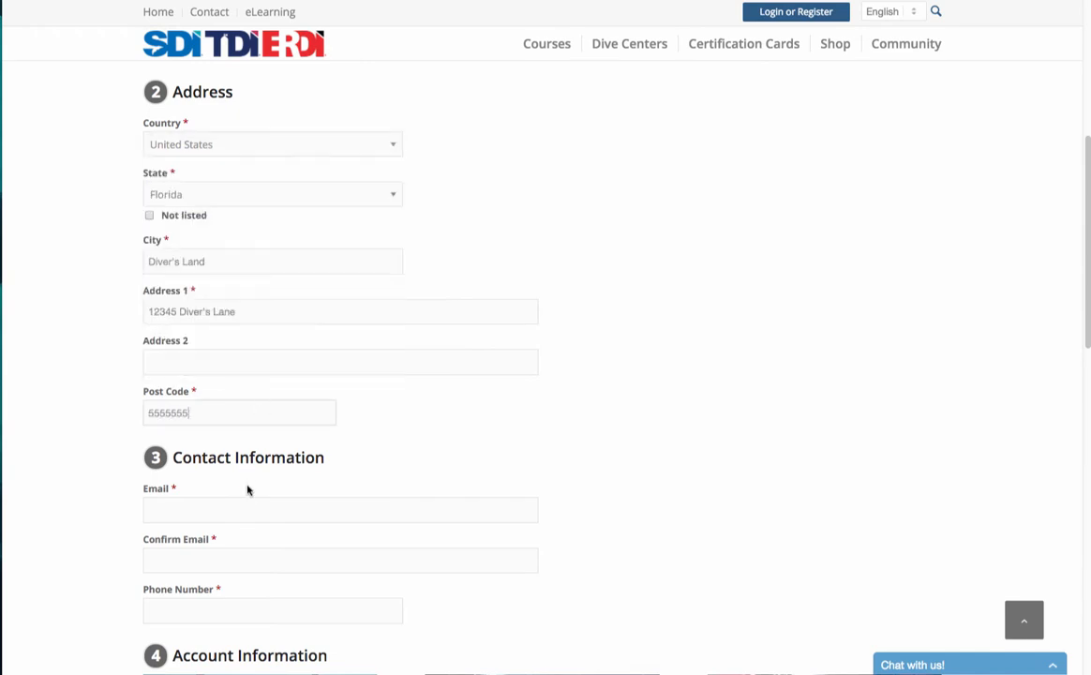
left_click(340, 510)
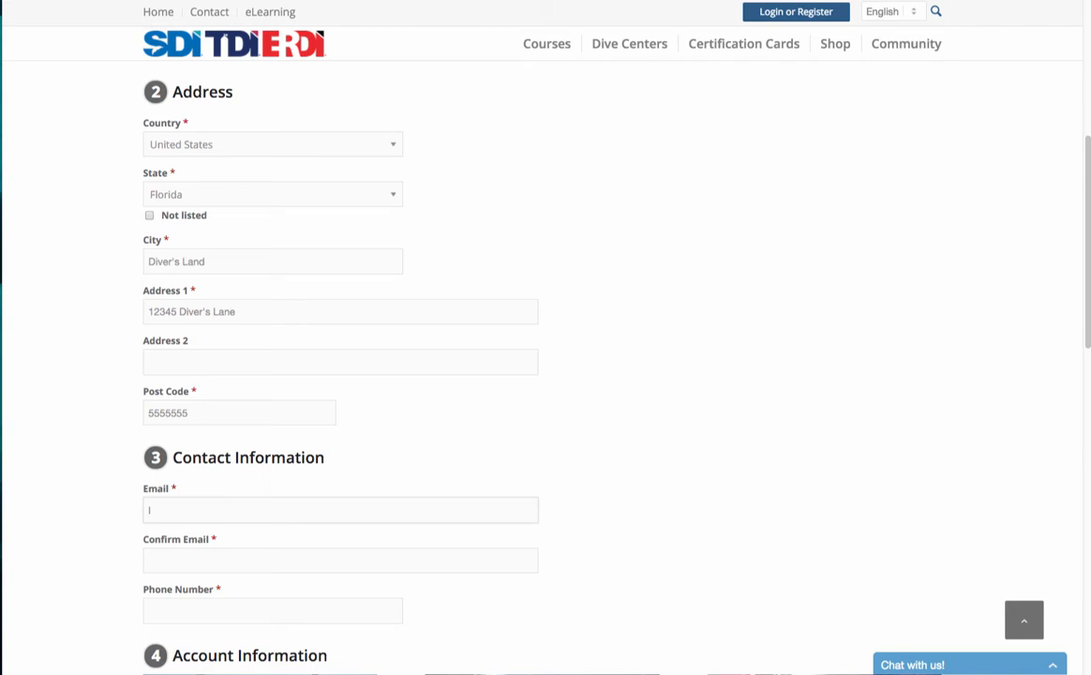
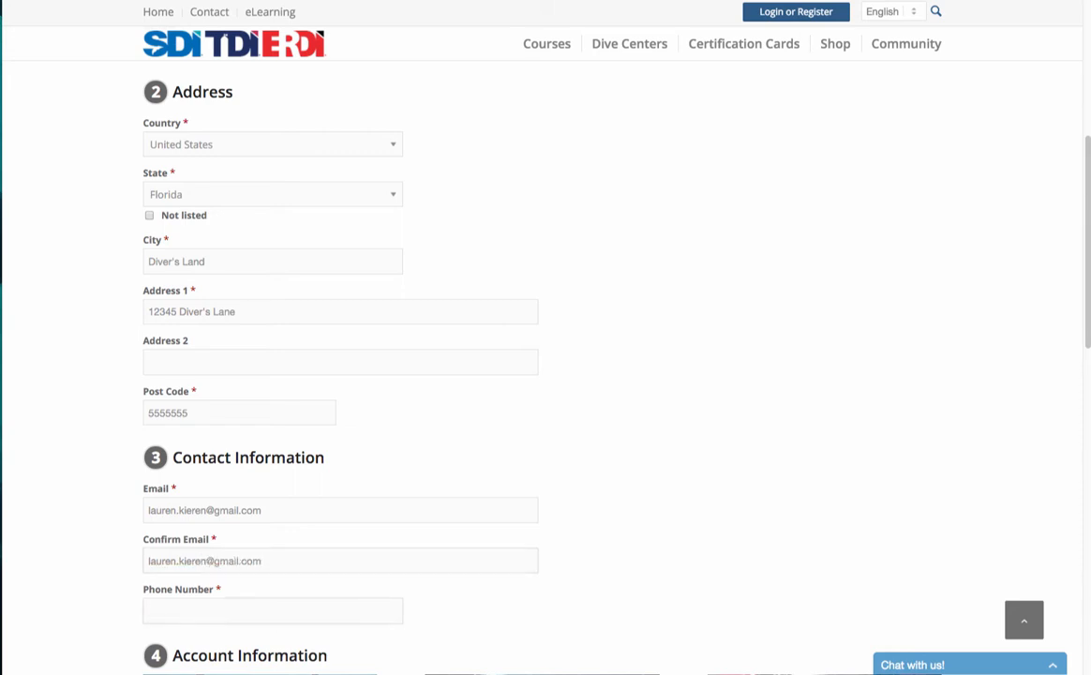
type("555-555")
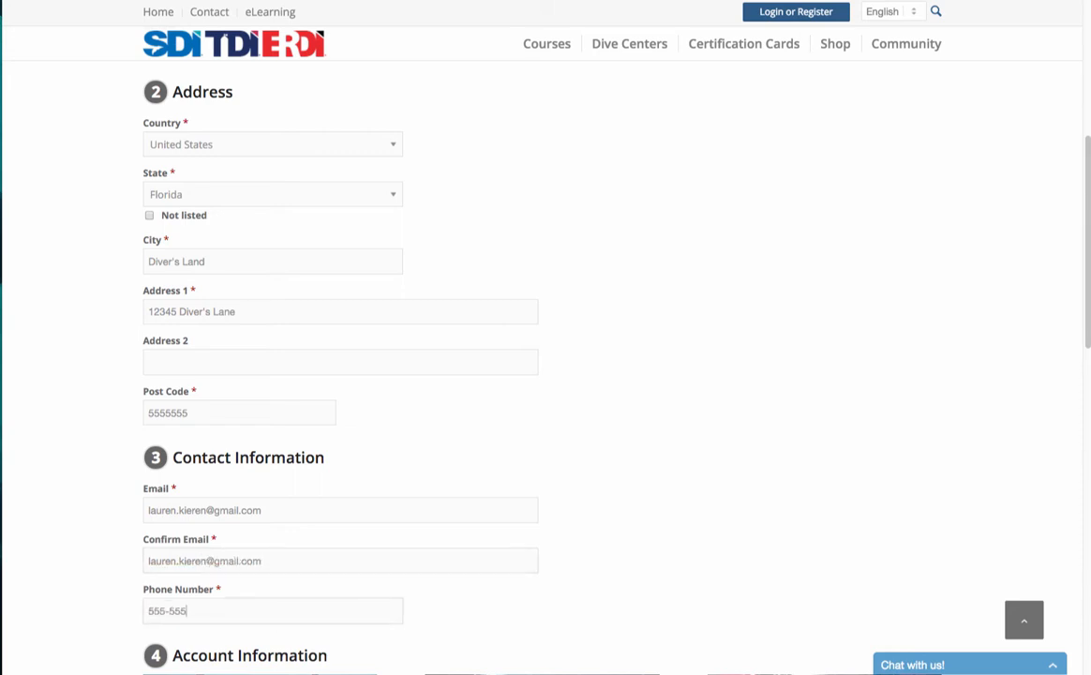
scroll("down", 3)
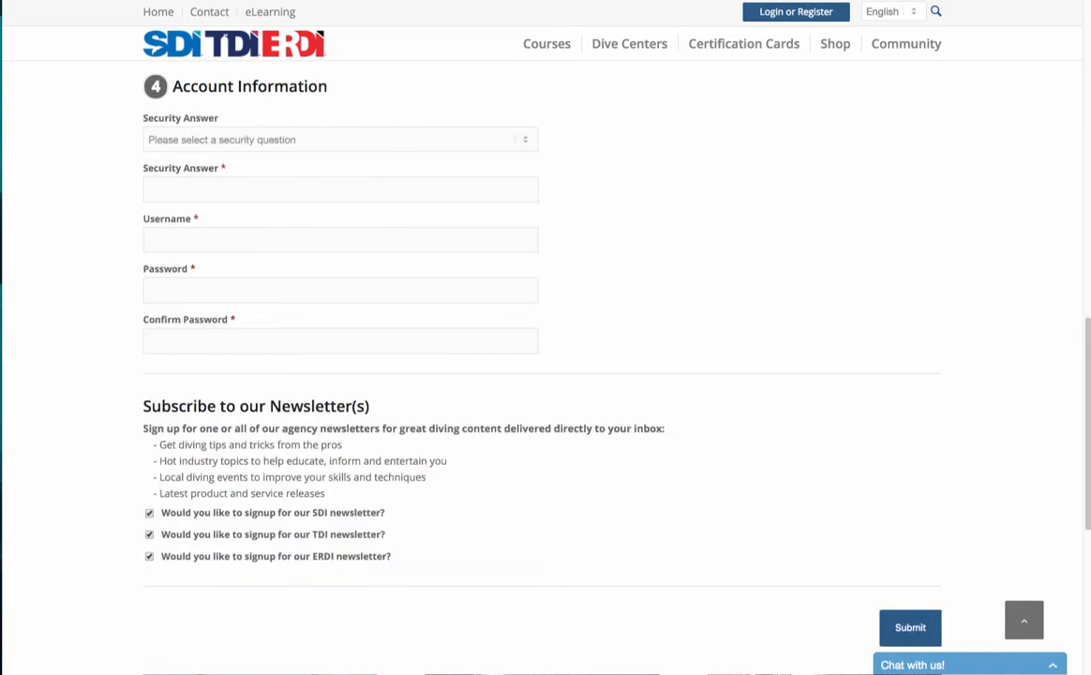
Pick the stuffed-animal security question, enter answer, username and password, and submit.
left_click(339, 139)
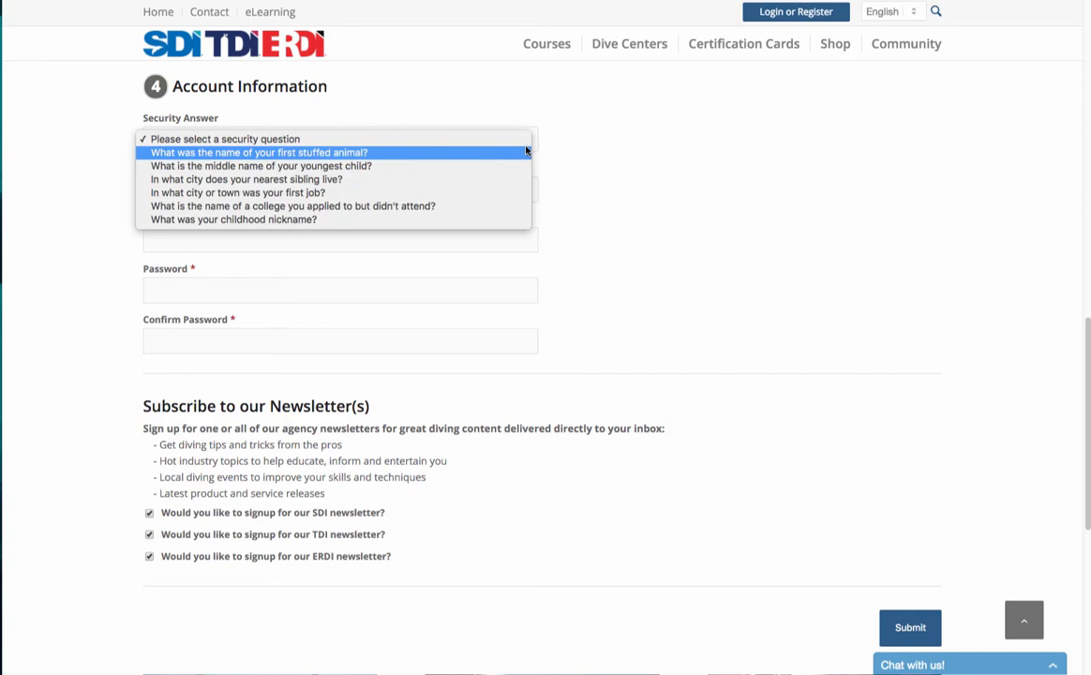
left_click(259, 152)
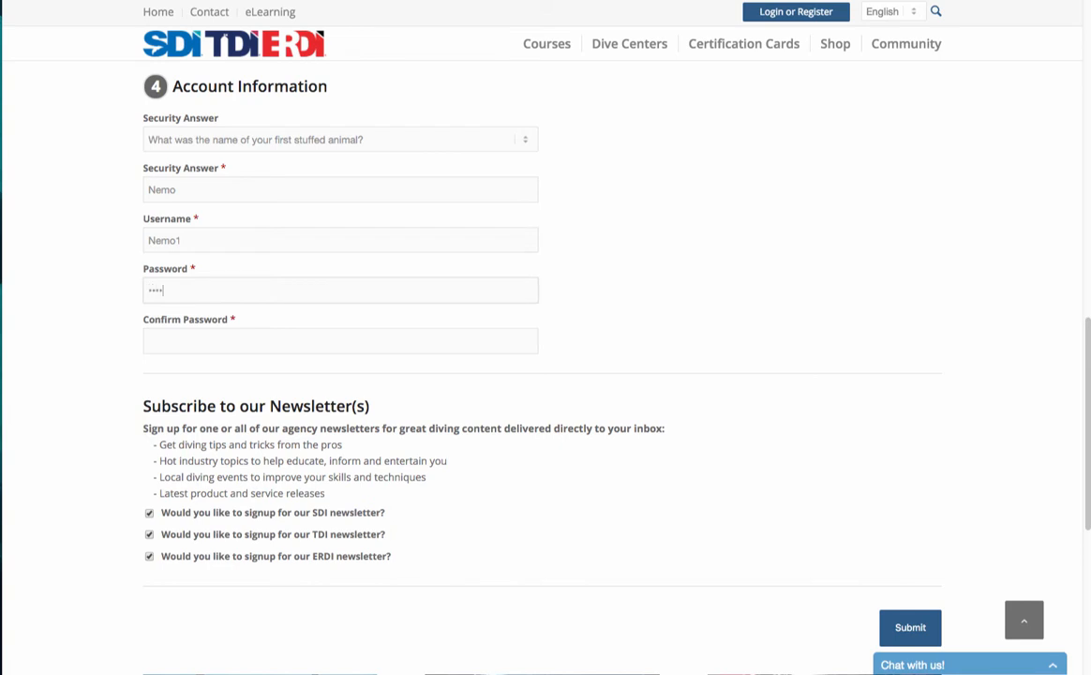
type("•••••")
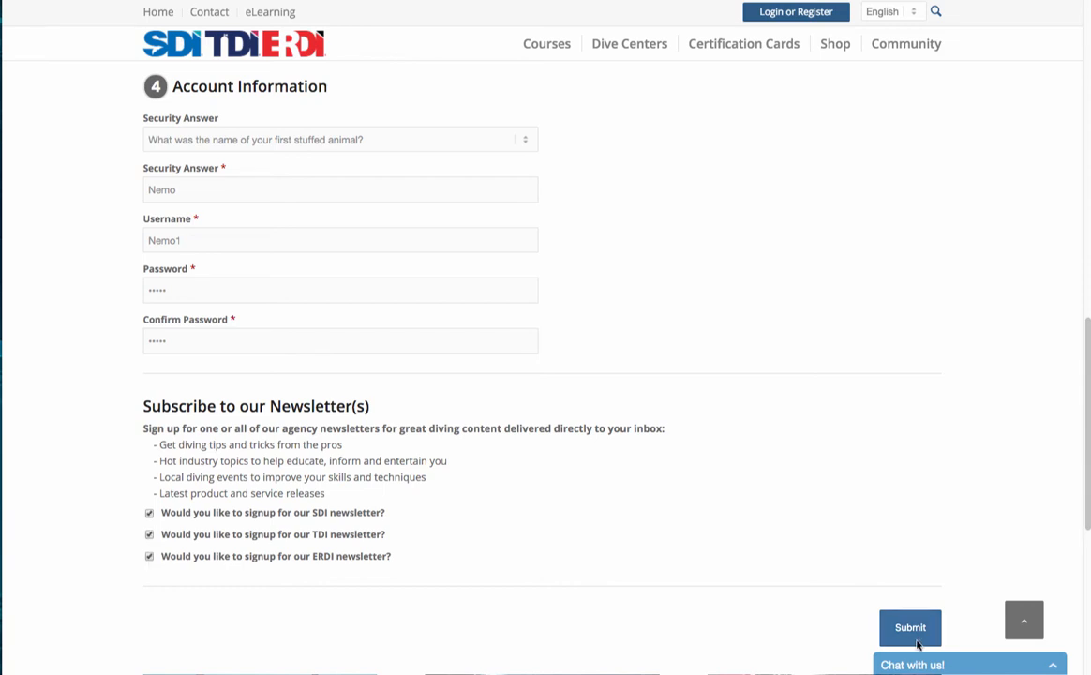
left_click(909, 626)
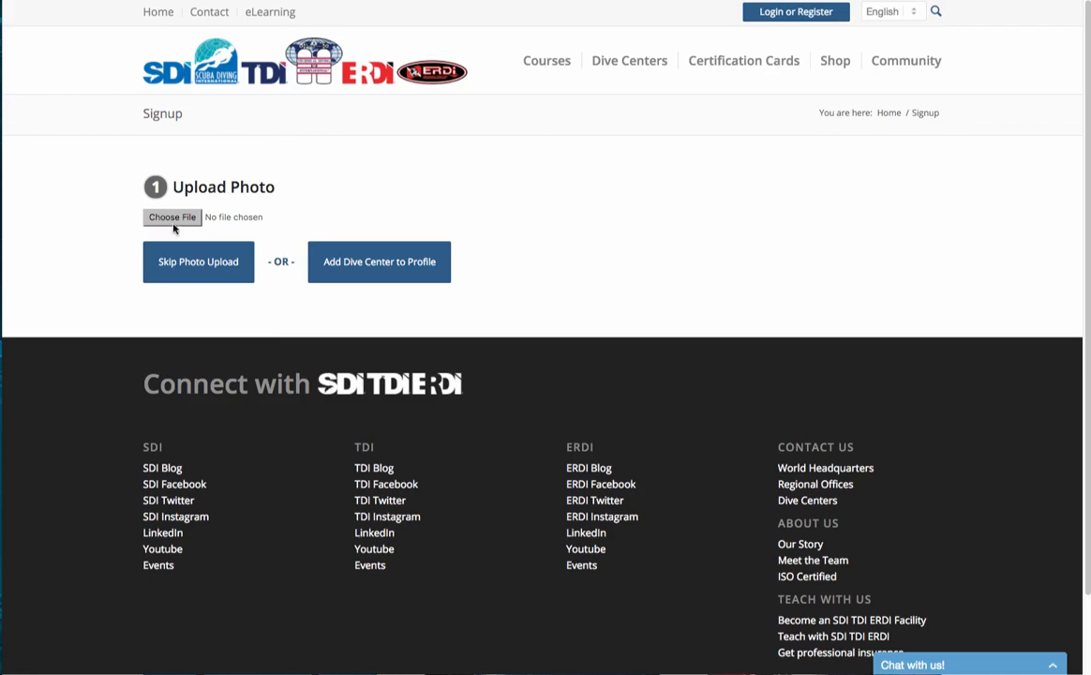
Choose a photo file and save the crop with 'Click here to save photo'.
left_click(171, 216)
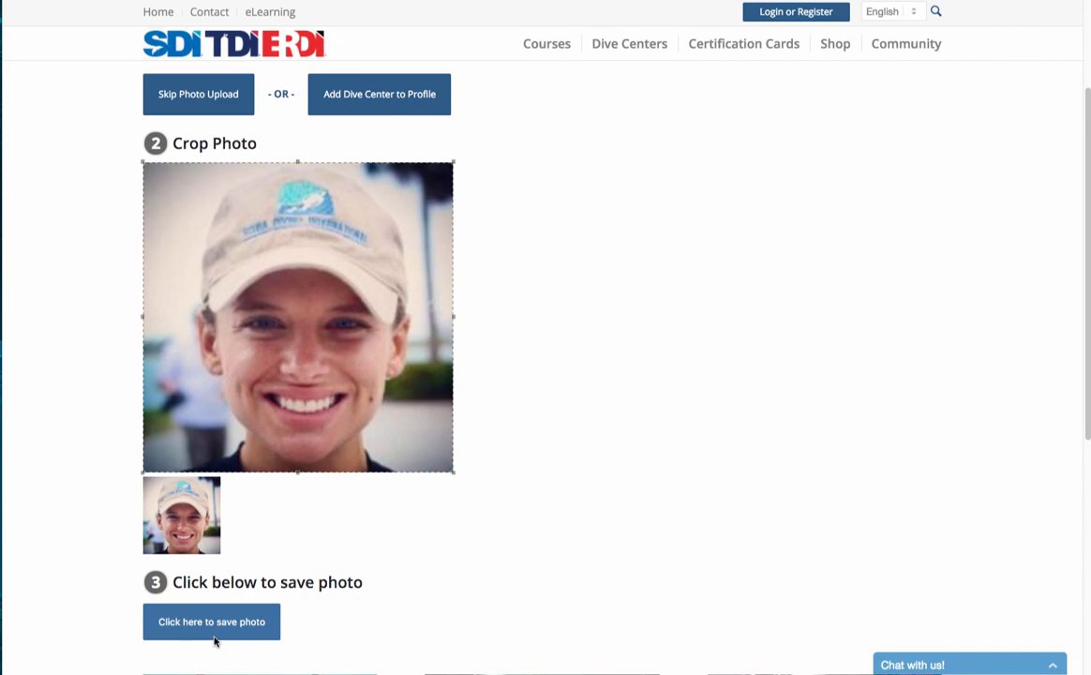
left_click(211, 621)
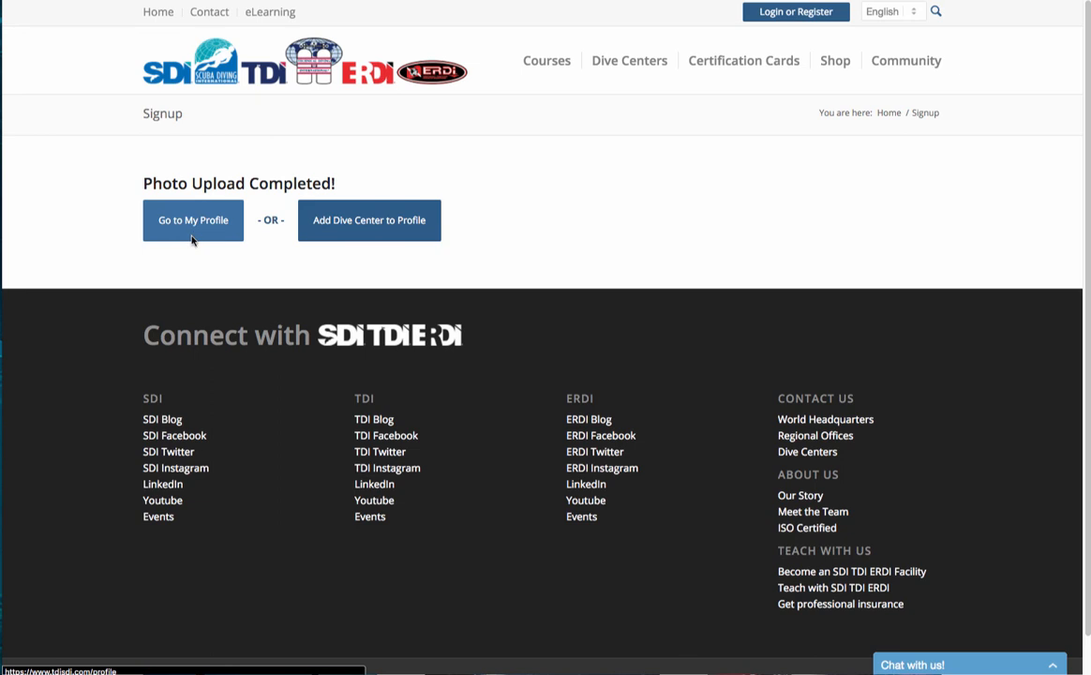
Go to My Profile and log in as Nemo1 with the prefilled credentials.
left_click(192, 219)
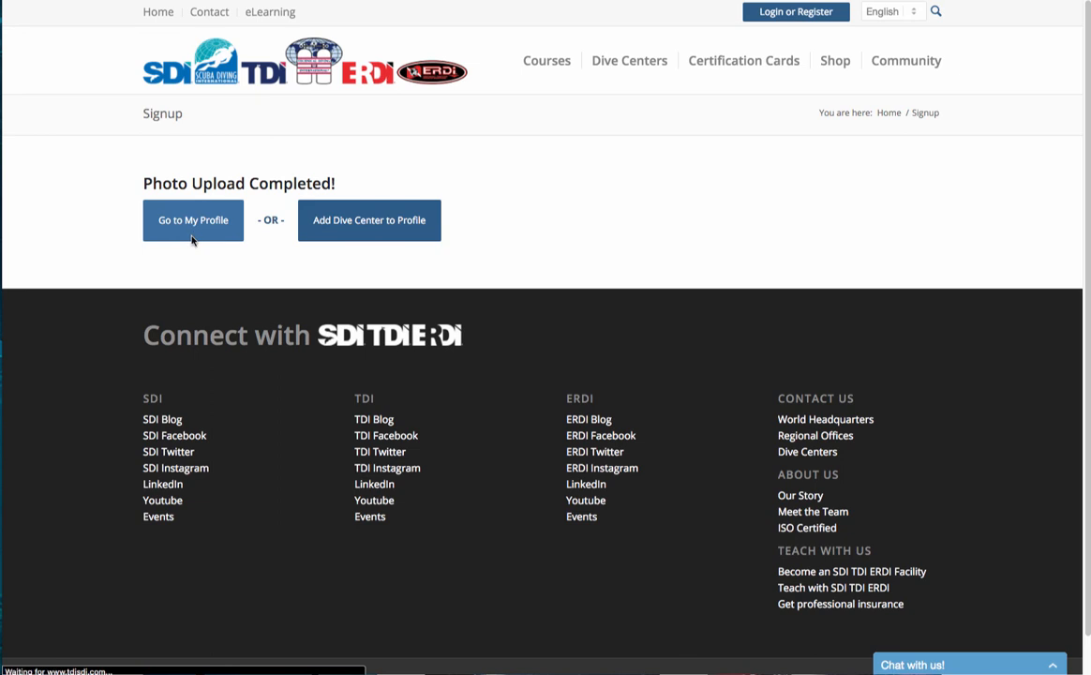
left_click(192, 219)
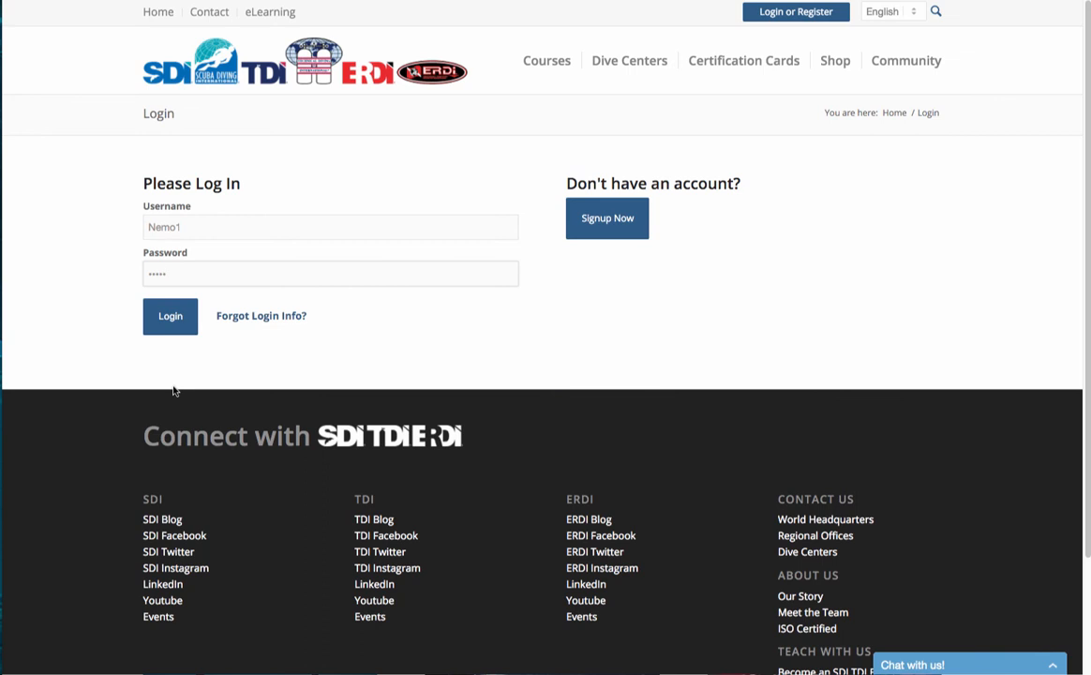
left_click(170, 315)
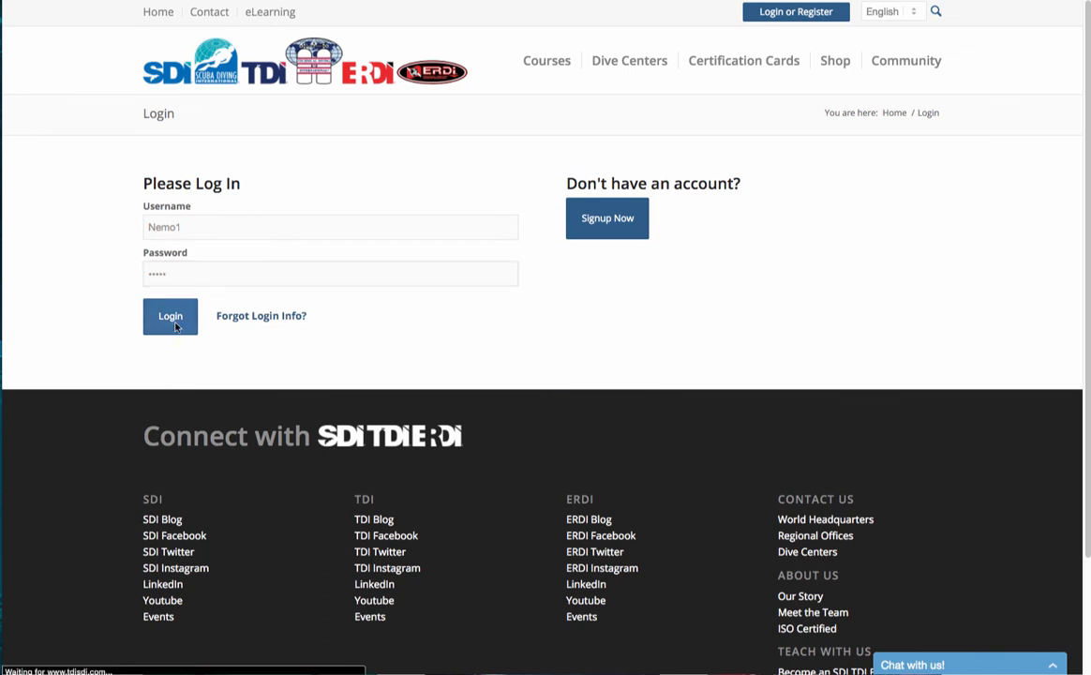
left_click(169, 316)
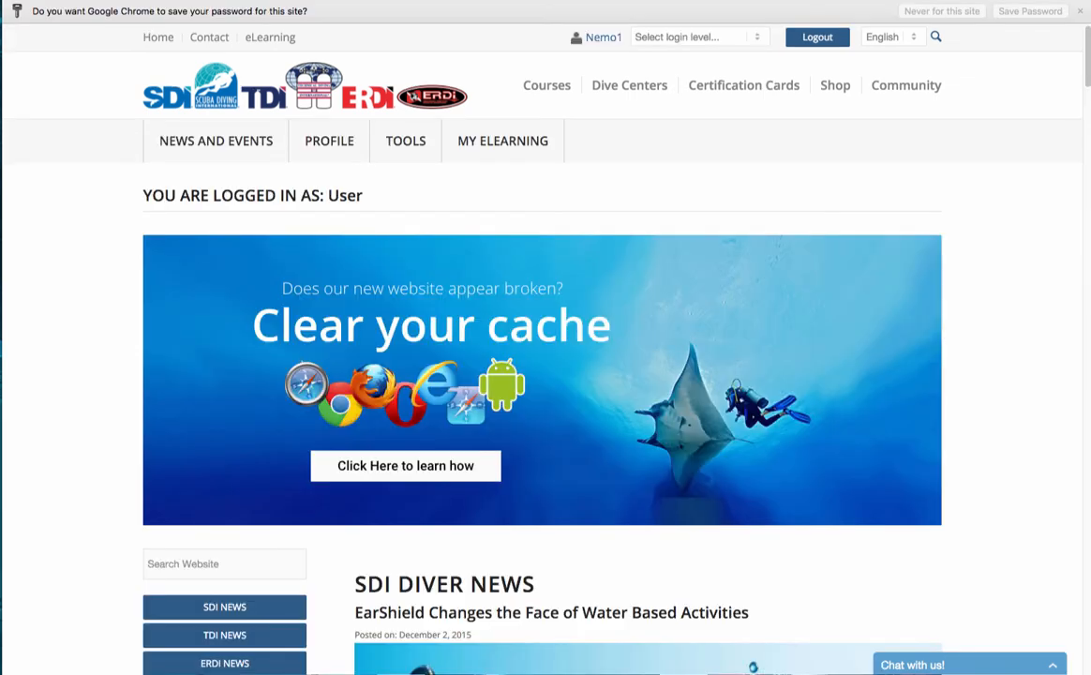